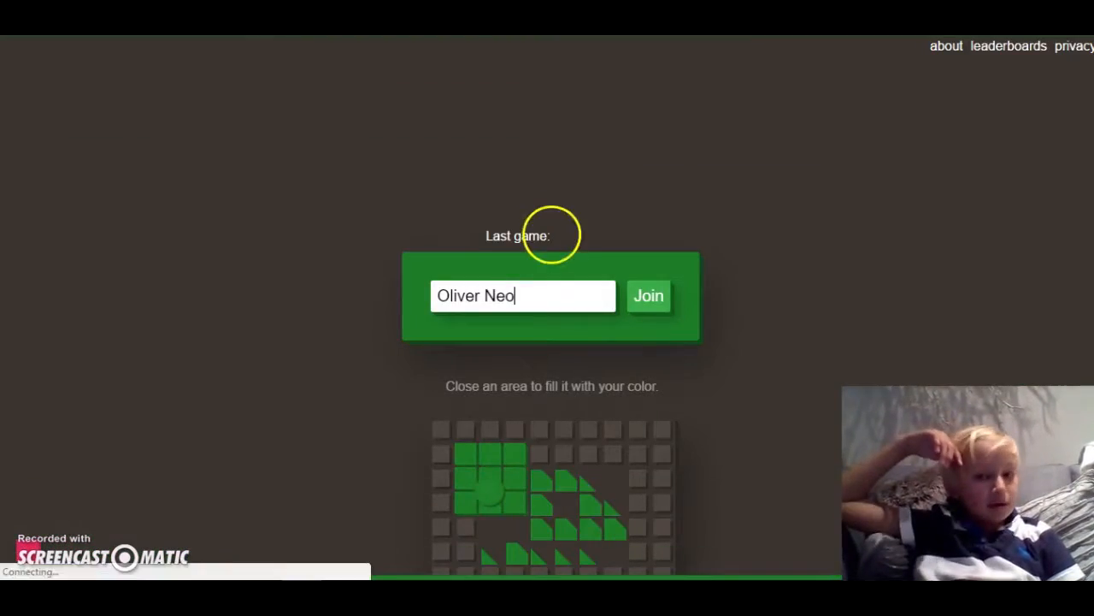
Join a new Splix.io game under the name Oliver Neo
{"action": "left_click", "coordinate": [648, 295]}
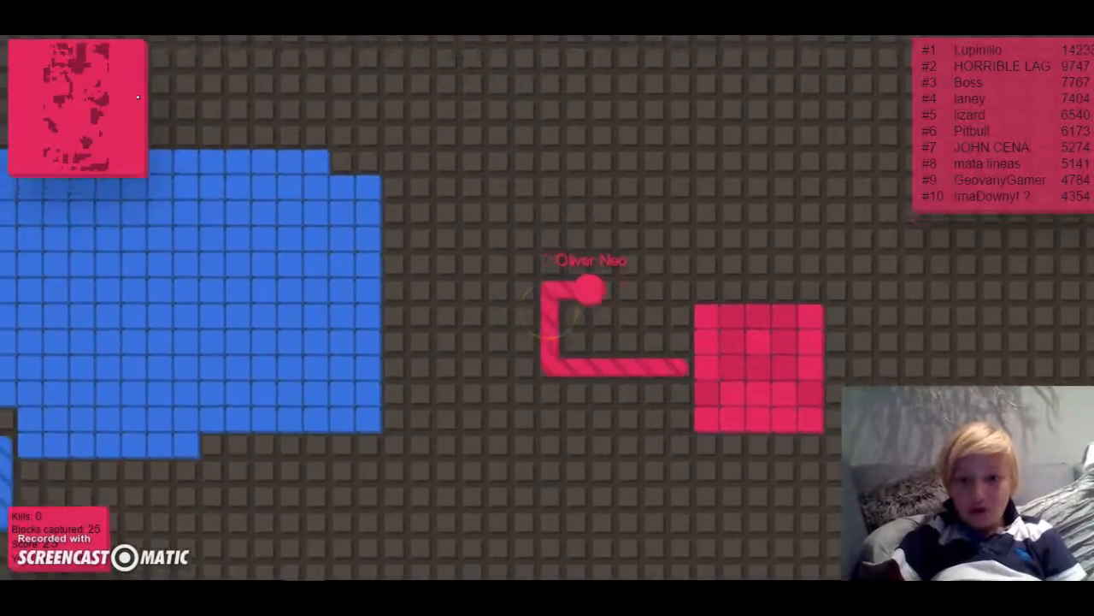